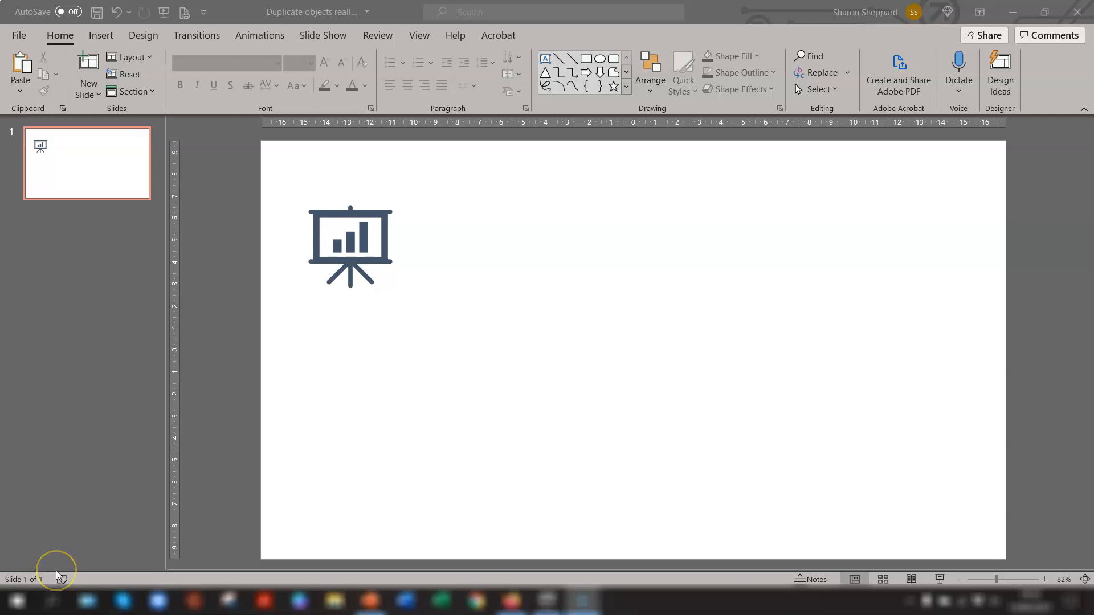
mouse_move(59, 577)
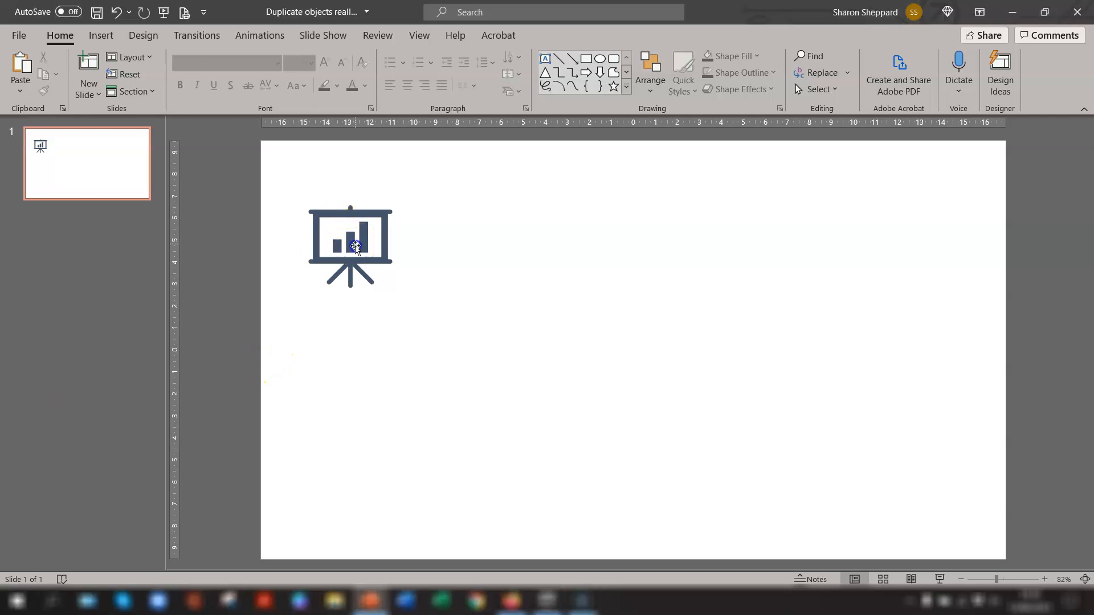
Select the presentation-chart icon and bring up the Insert commands.
left_click(349, 247)
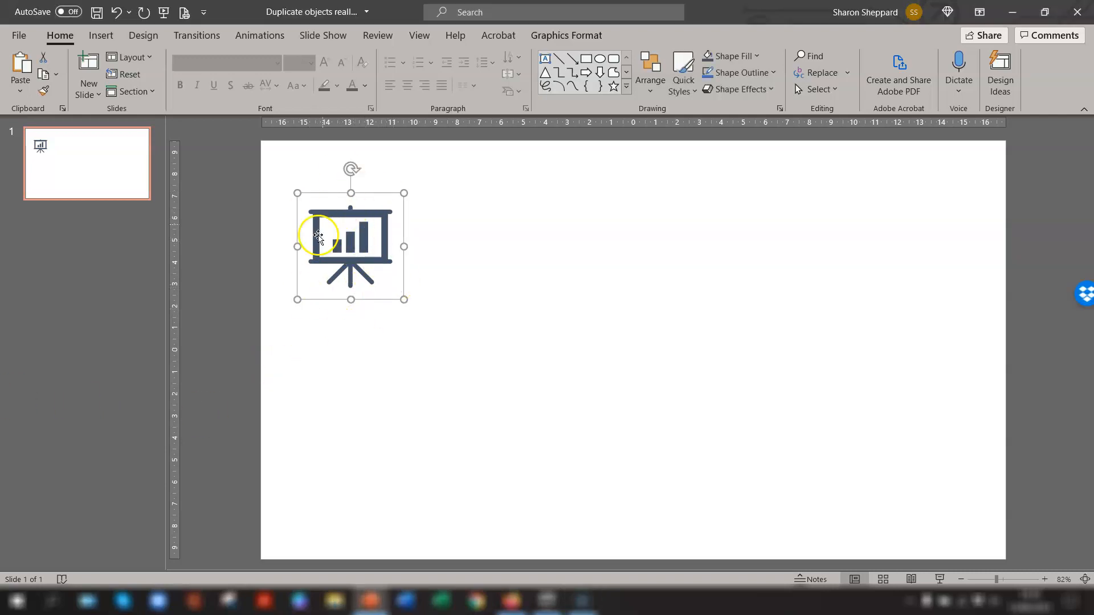
left_click(100, 35)
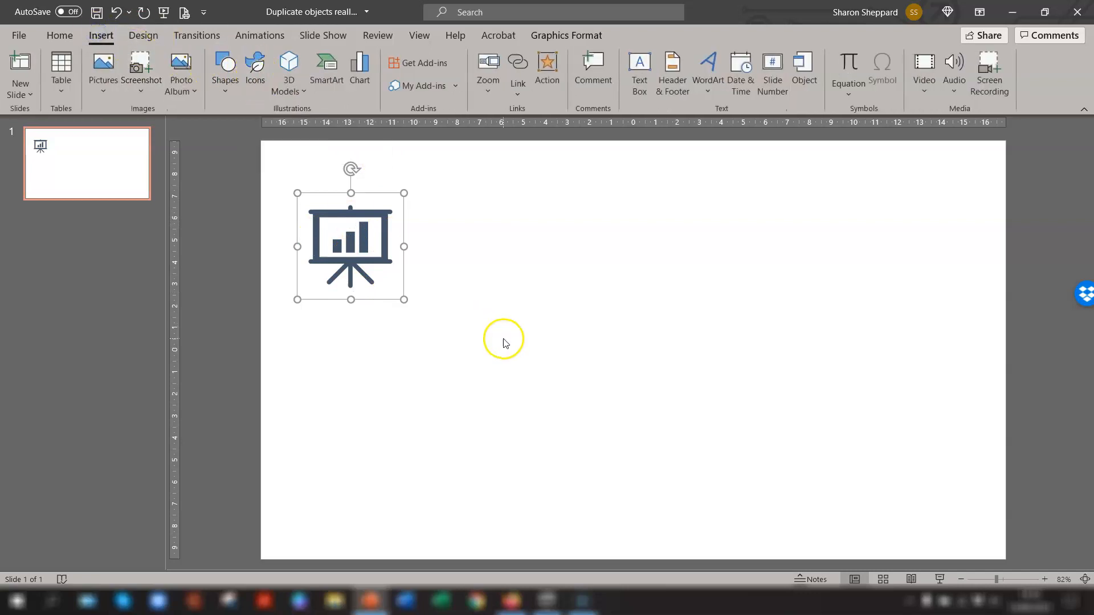
mouse_move(418, 356)
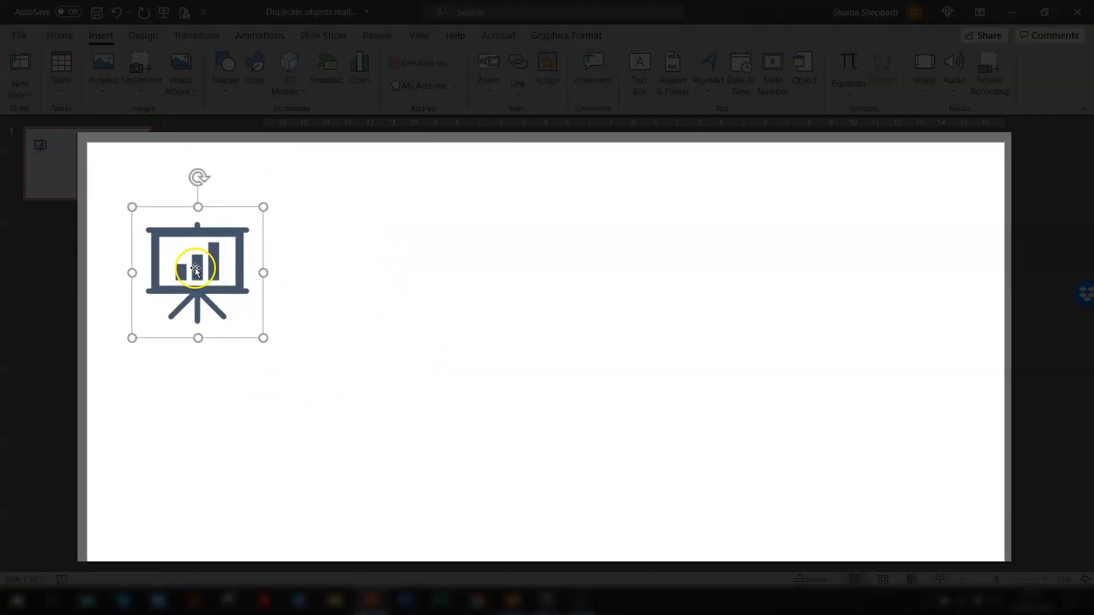
key("ctrl+d")
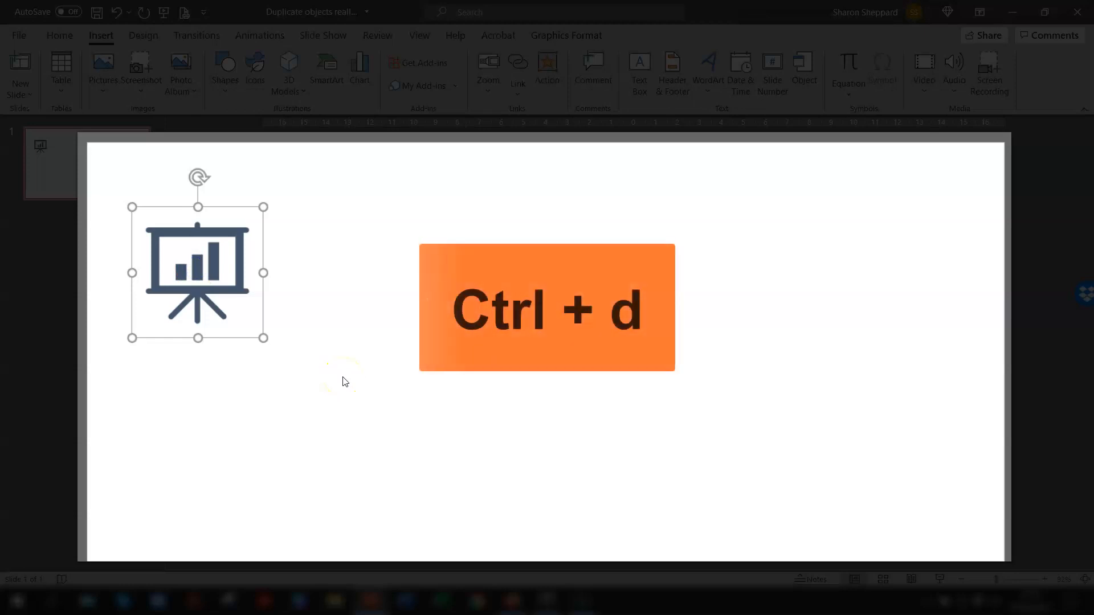
key("ctrl+d")
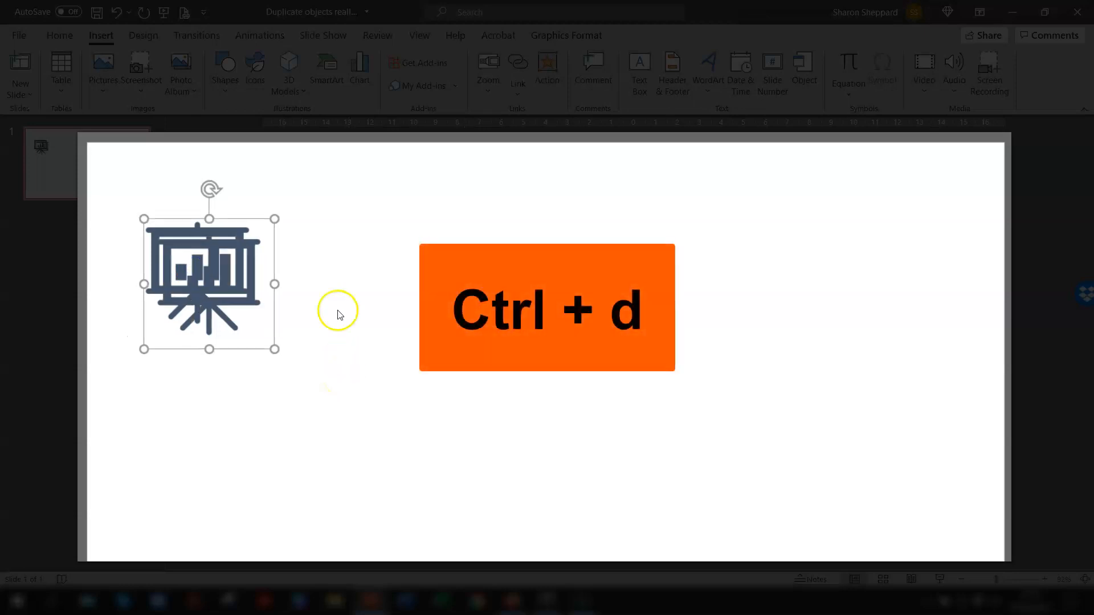
key("ctrl+d")
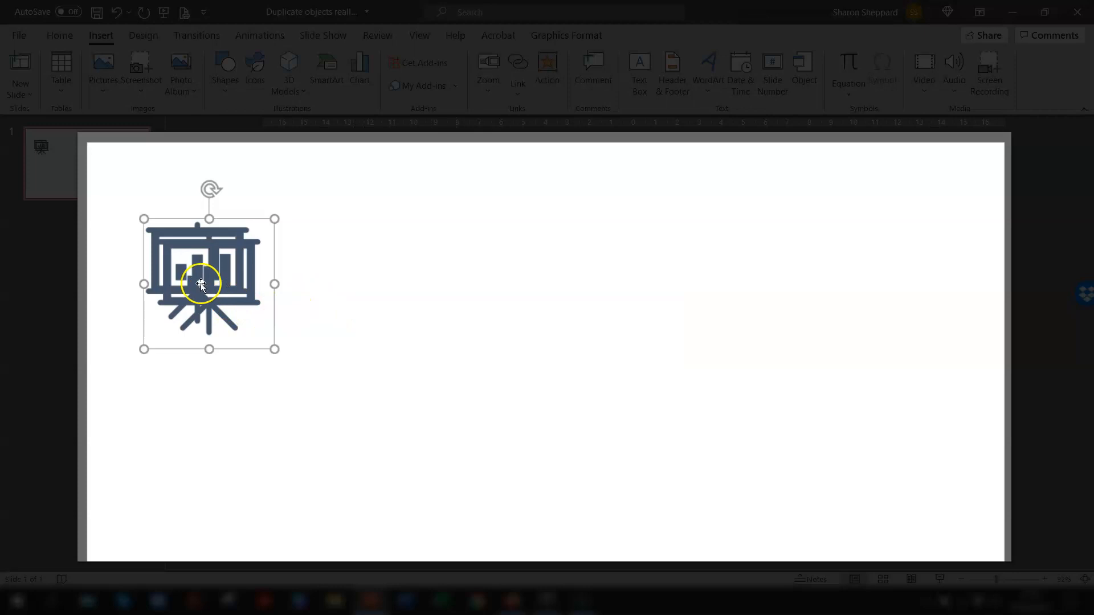
left_click_drag(207, 282, 346, 277)
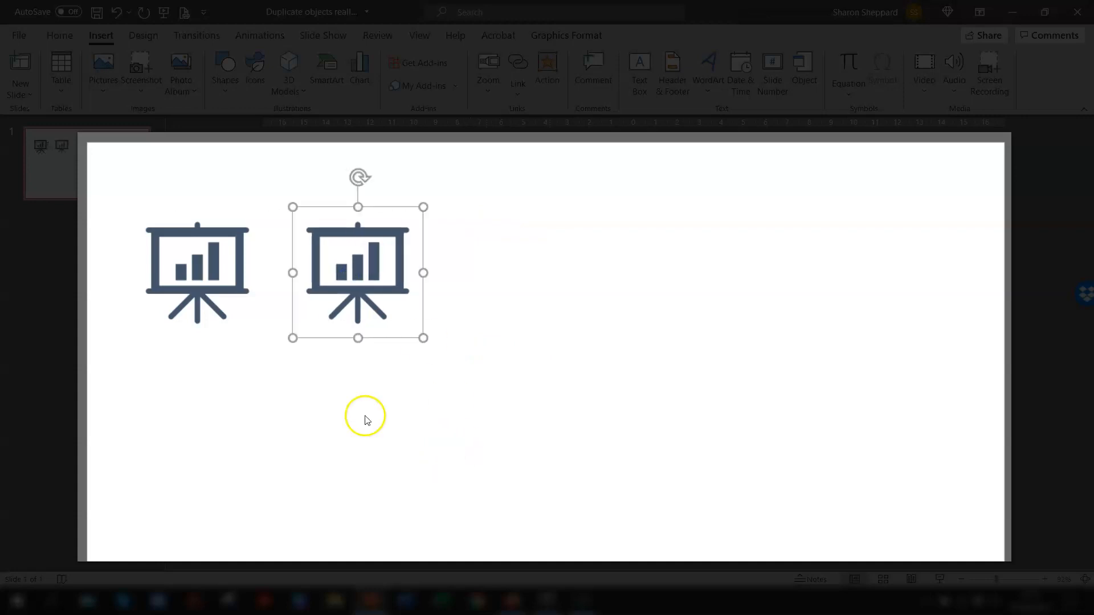
mouse_move(357, 420)
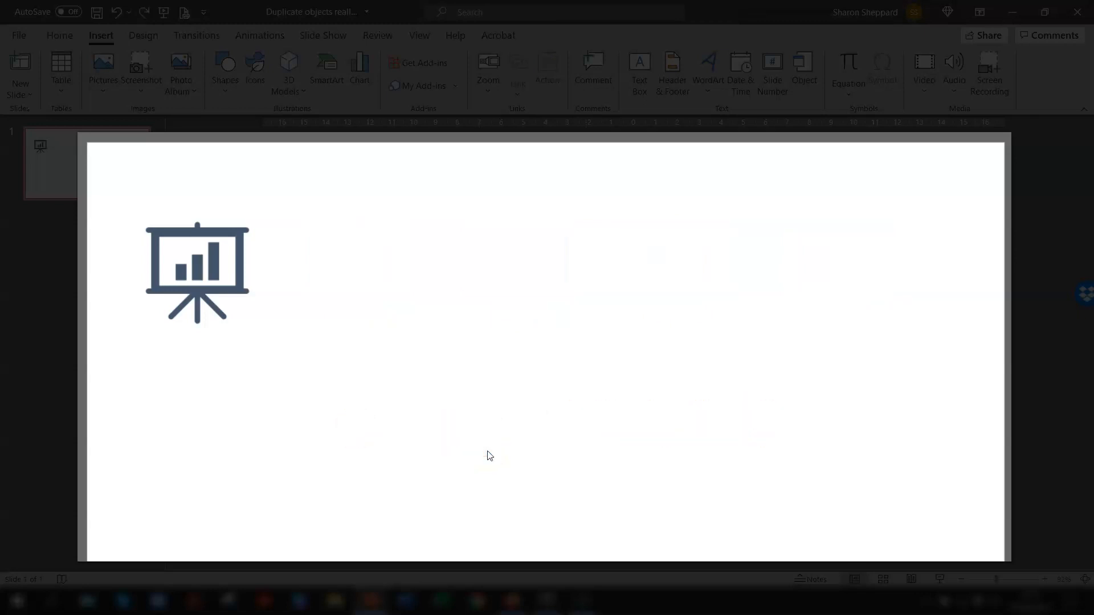
Ctrl+drag a copy of the chart icon to the right, leaving a gap from the original.
left_click(446, 459)
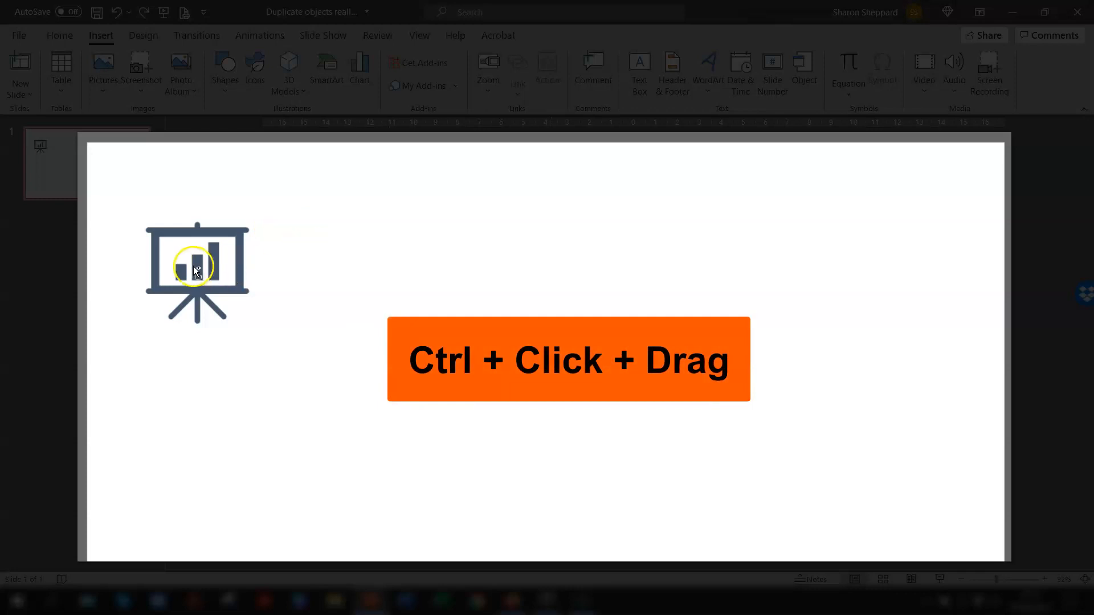
left_click_drag(197, 272, 342, 391)
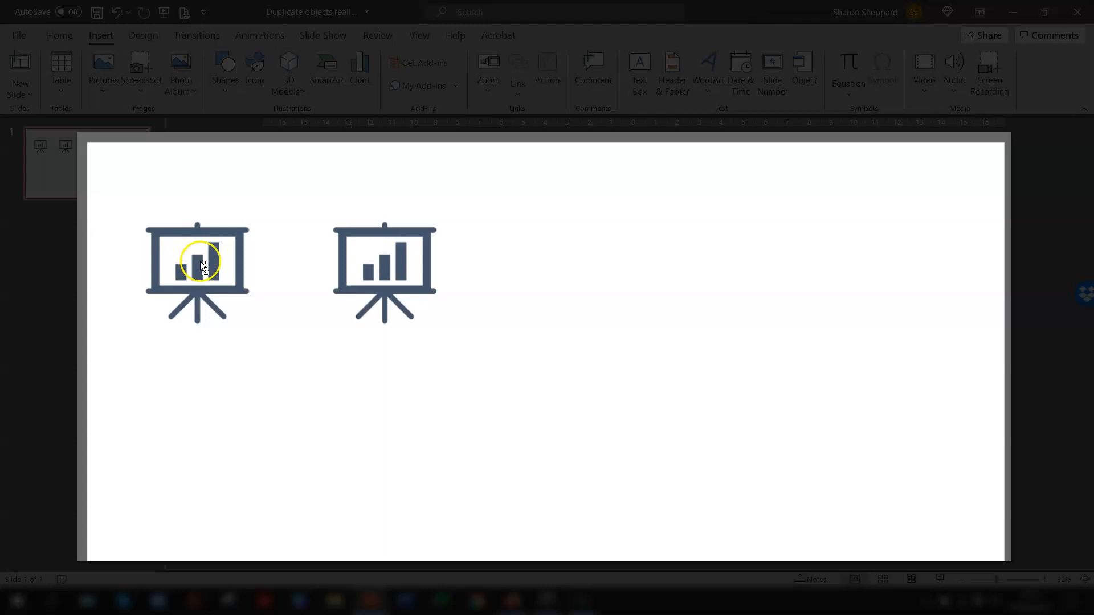
Select the original chart icon again to start a fresh Ctrl+drag copy.
left_click(197, 272)
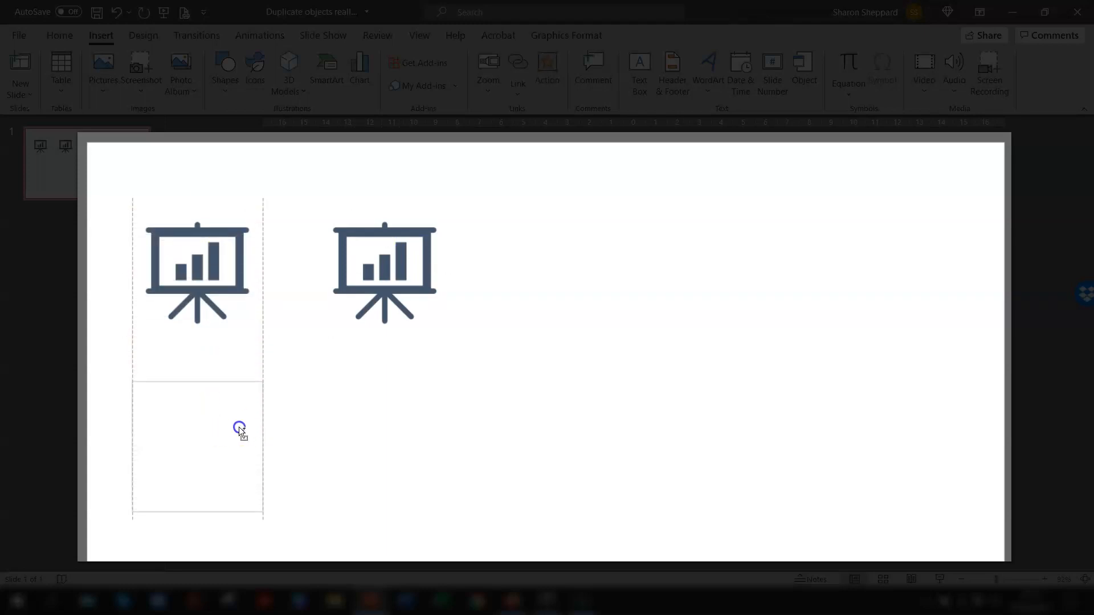
mouse_move(287, 428)
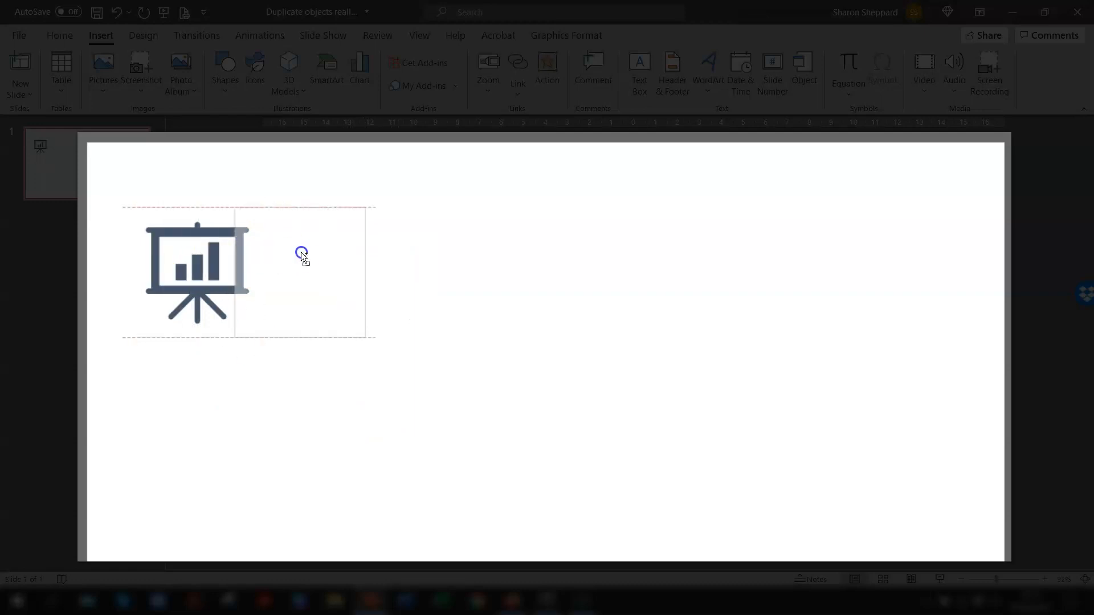
Repeat the duplication with Ctrl+Y three times to complete a row of five evenly spaced icons.
key("ctrl+y")
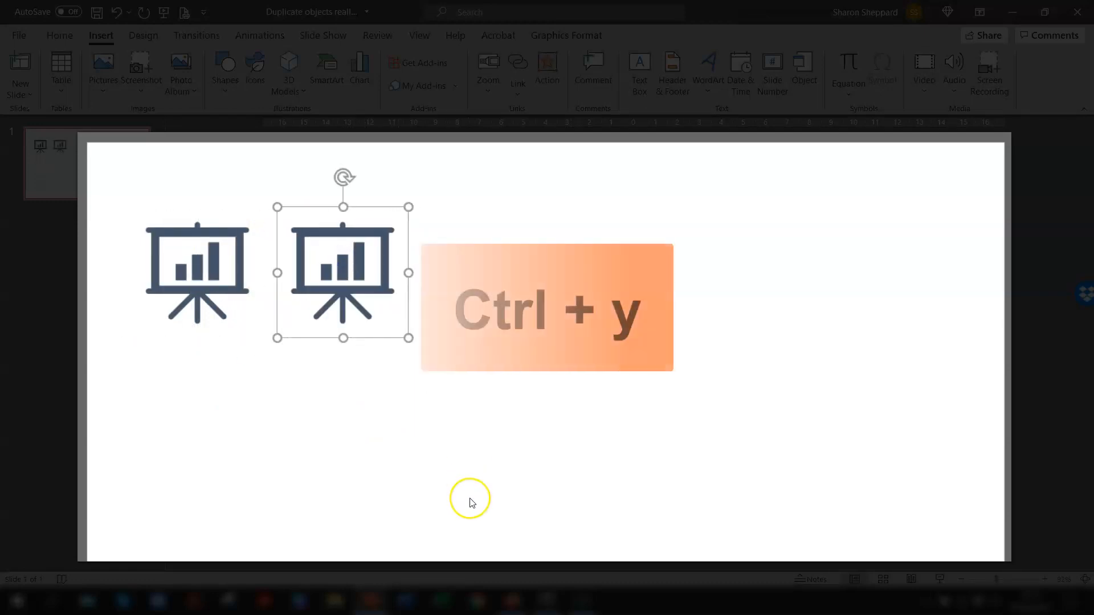
key("ctrl+y")
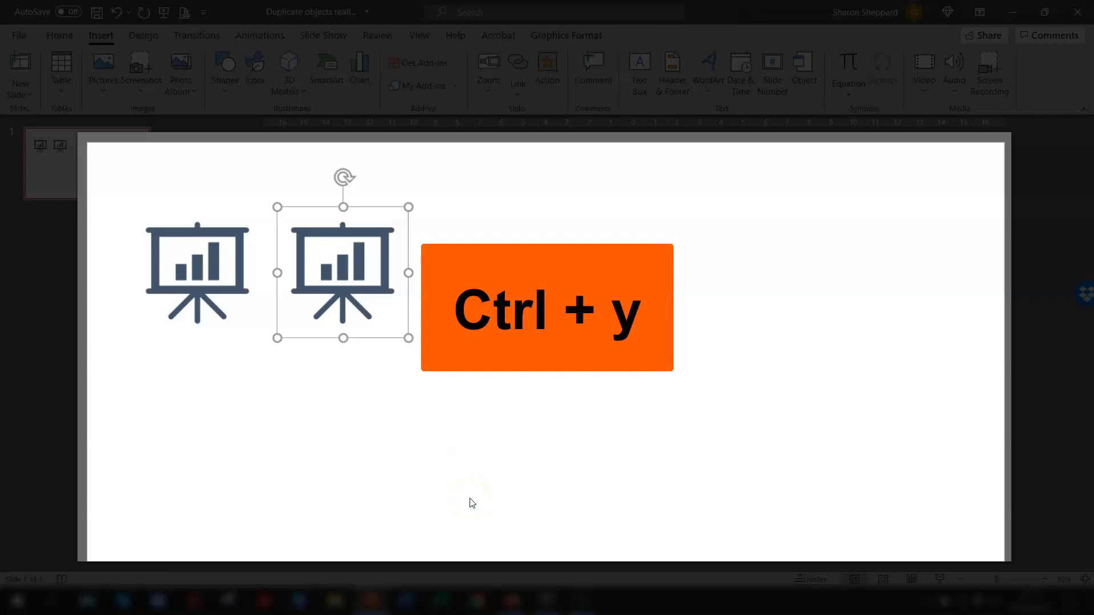
key("ctrl+y")
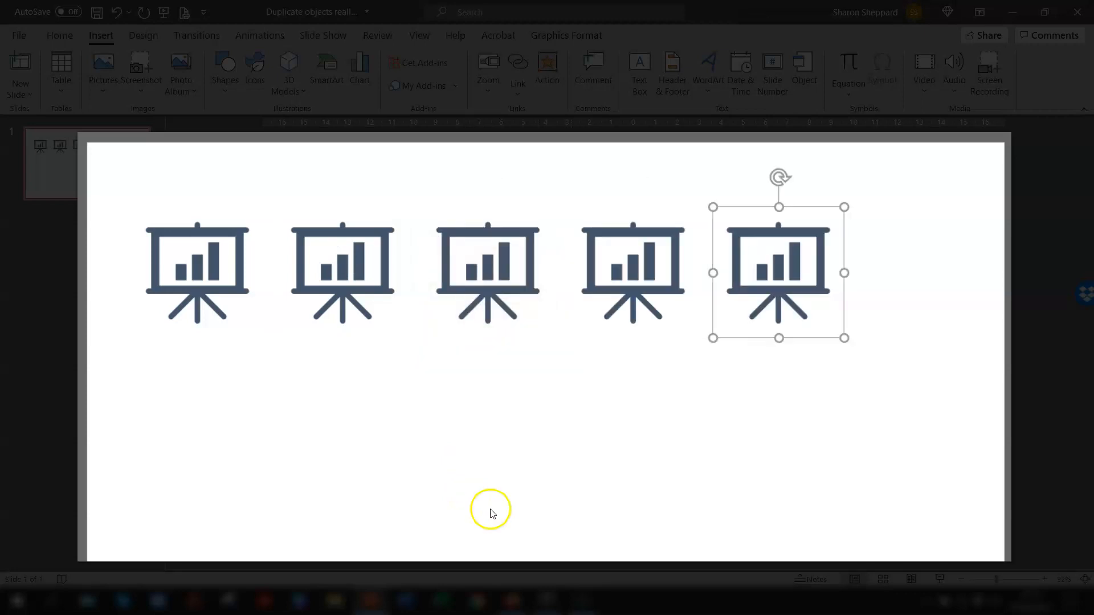